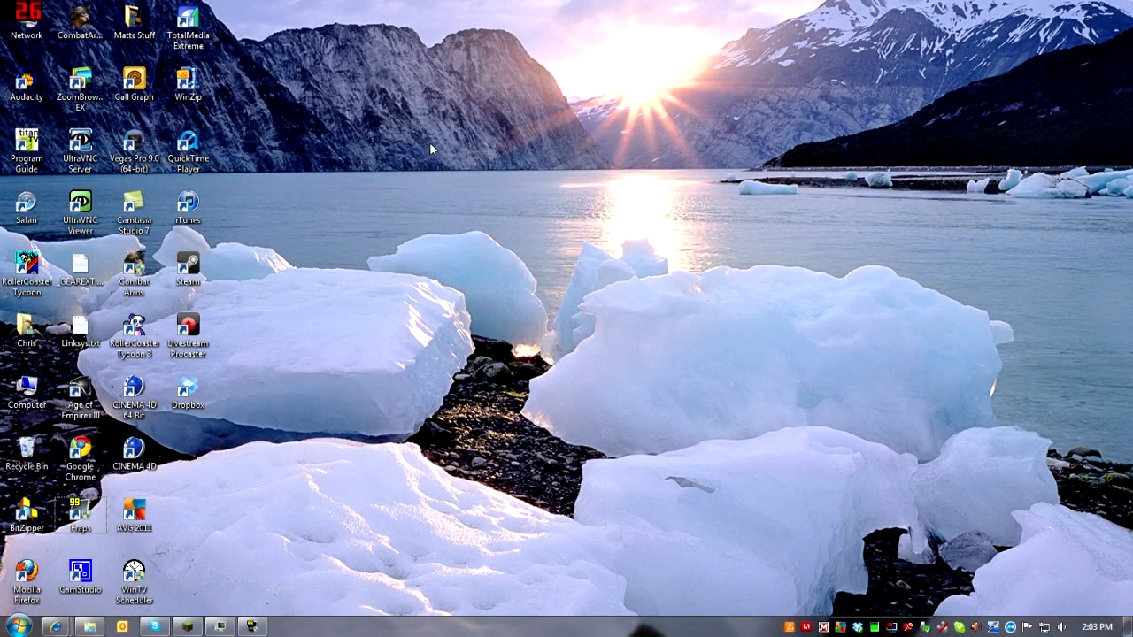
mouse_move(366, 362)
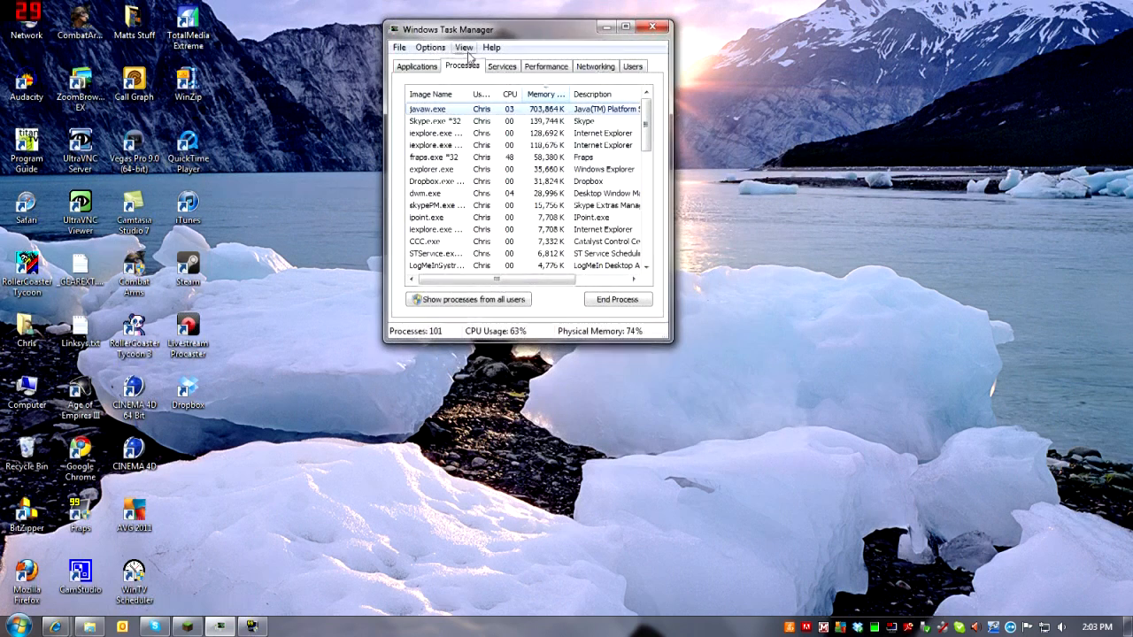
Step: Open the right-click menu for the javaw.exe process in the Processes list
right_click(428, 108)
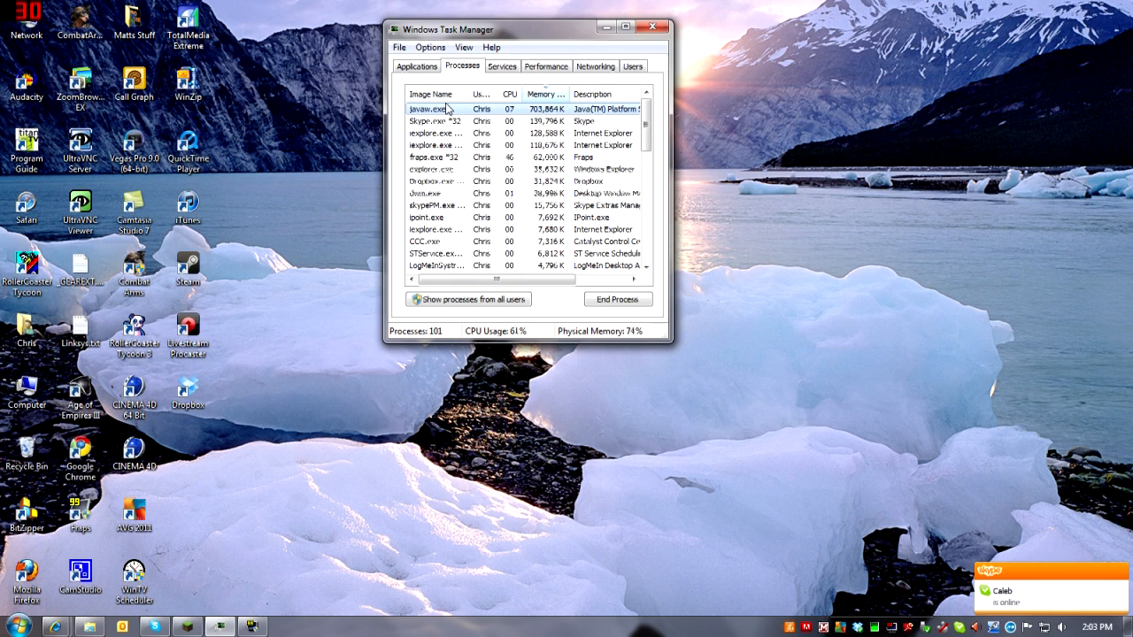
right_click(429, 109)
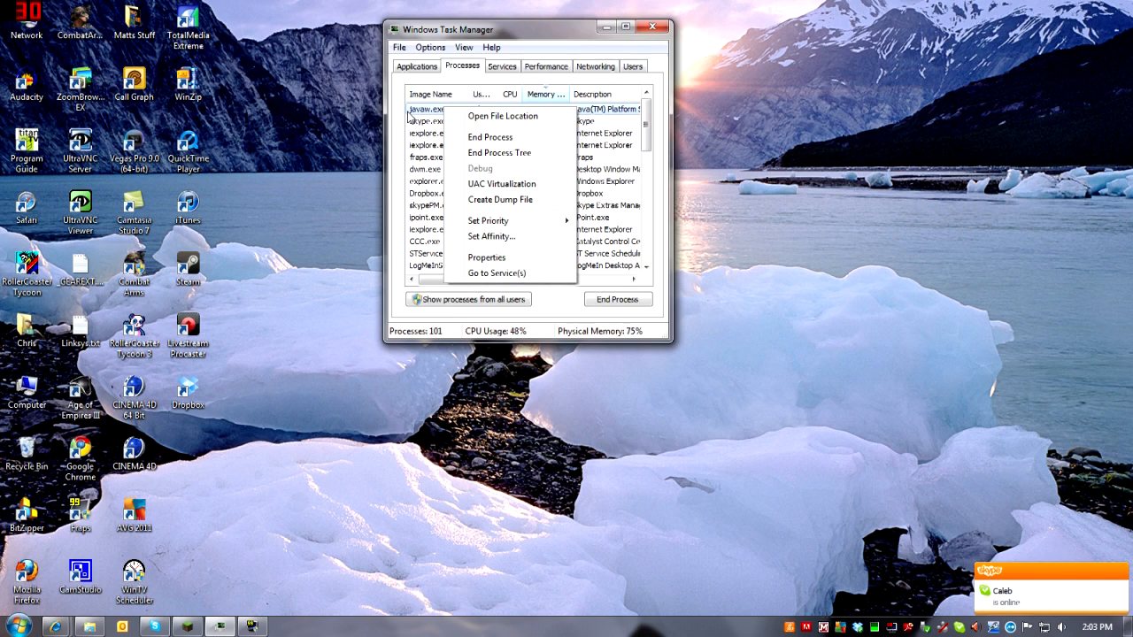
left_click(416, 66)
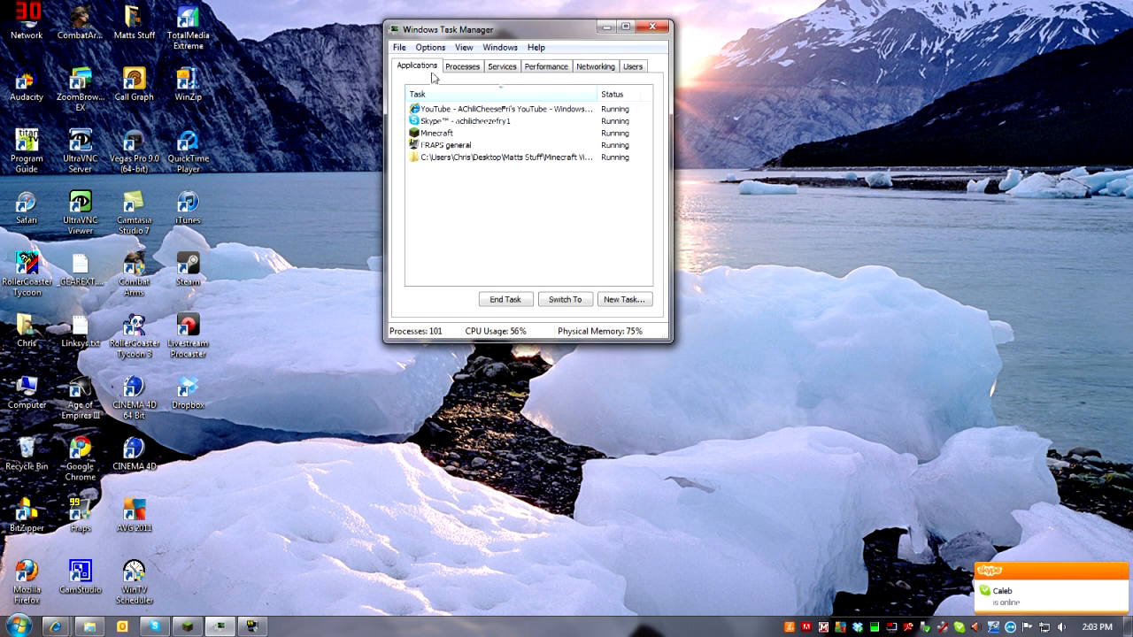
right_click(500, 157)
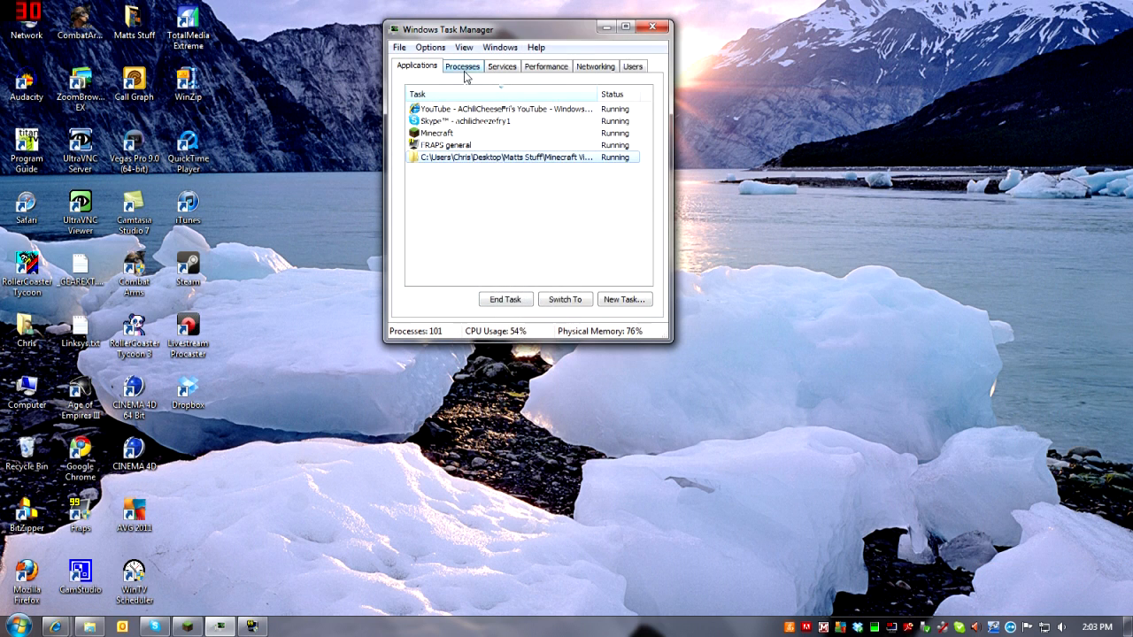
left_click(462, 65)
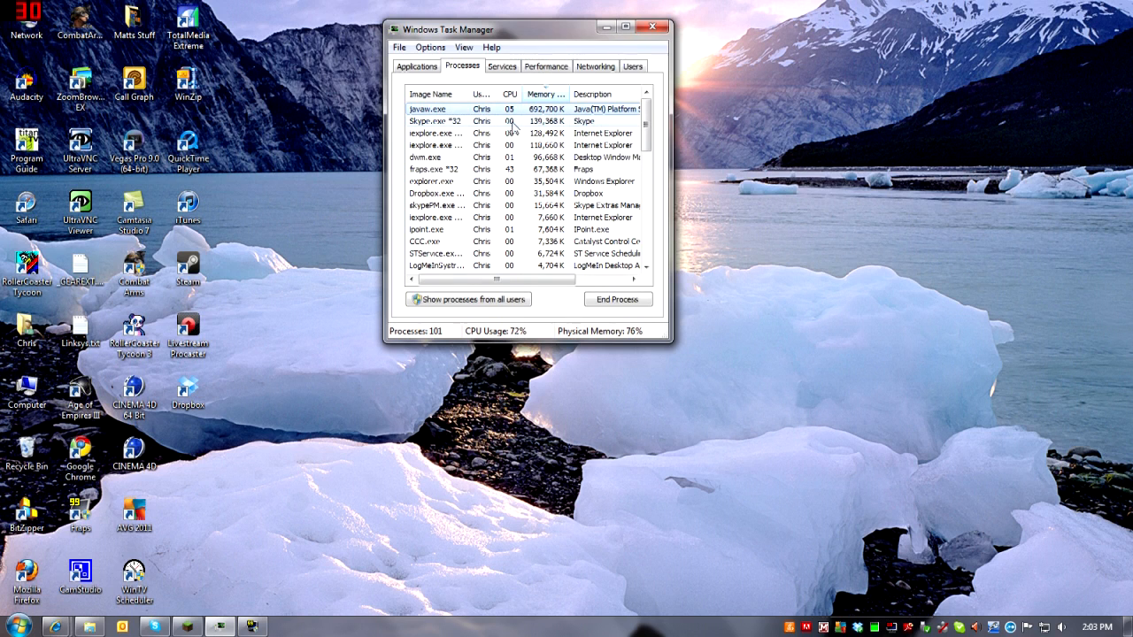
Step: Set javaw.exe's priority to High from its context menu
right_click(428, 108)
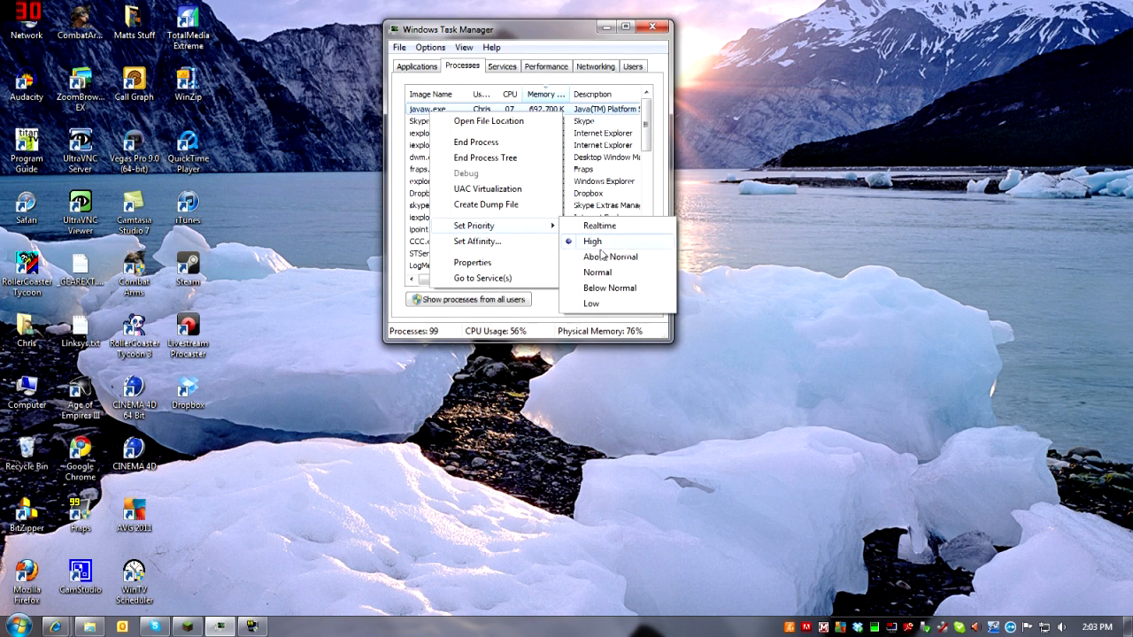
left_click(591, 241)
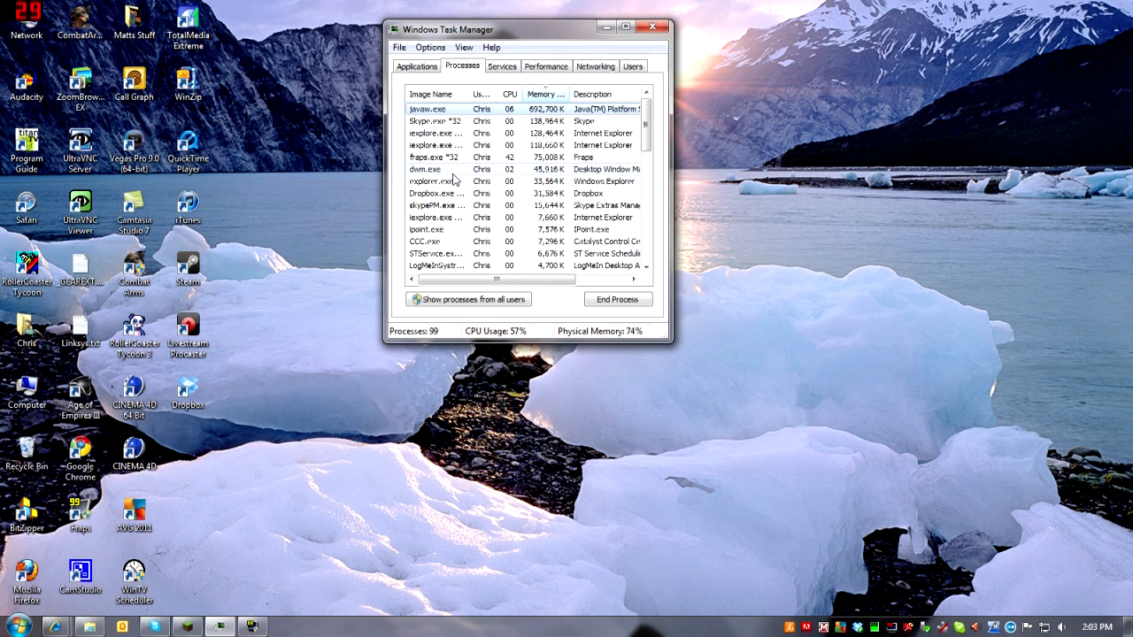
Step: Open the right-click menu for the fraps.exe process
right_click(433, 157)
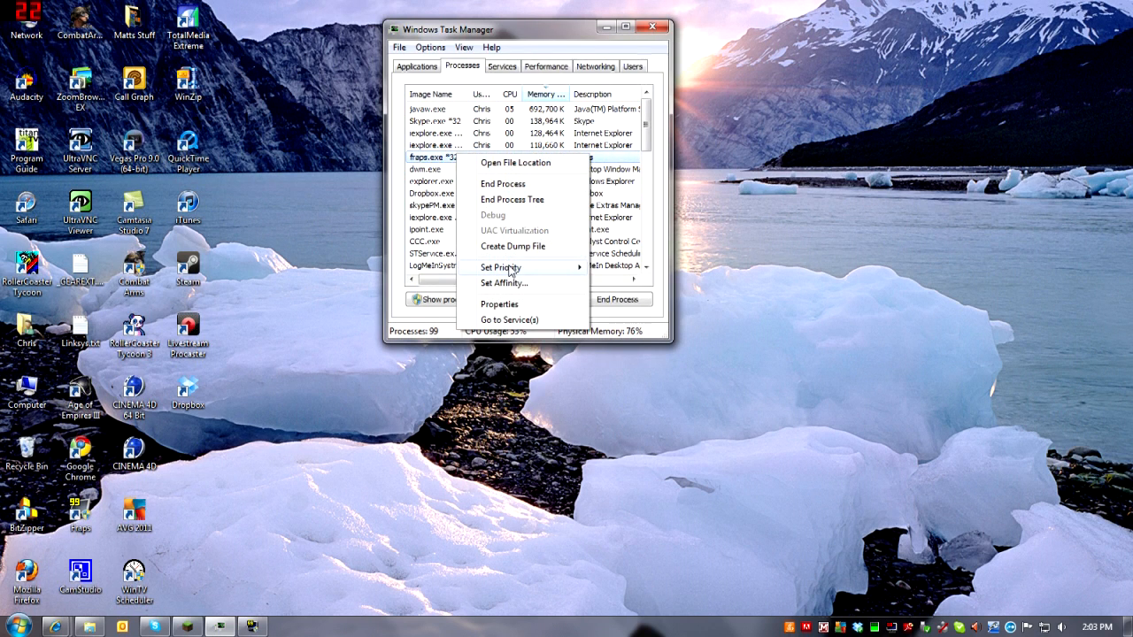